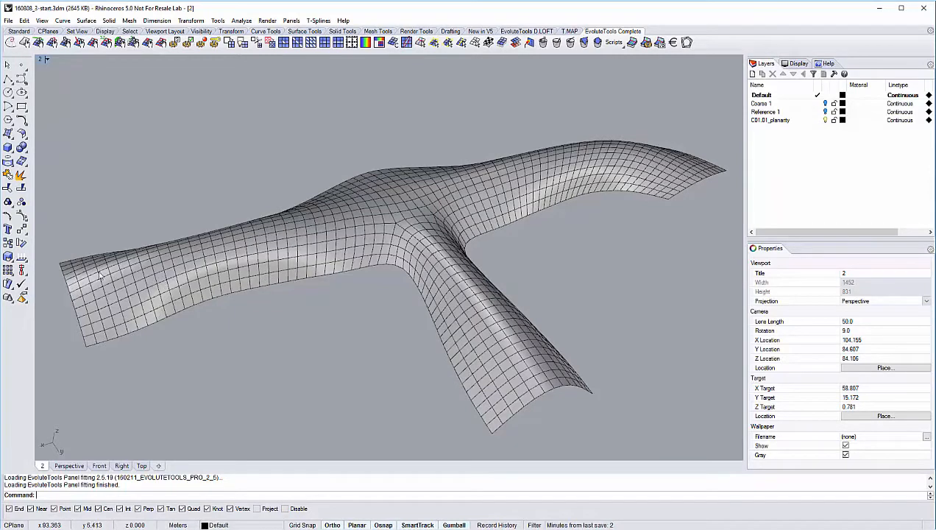
{"action": "mouse_move", "coordinate": [505, 299]}
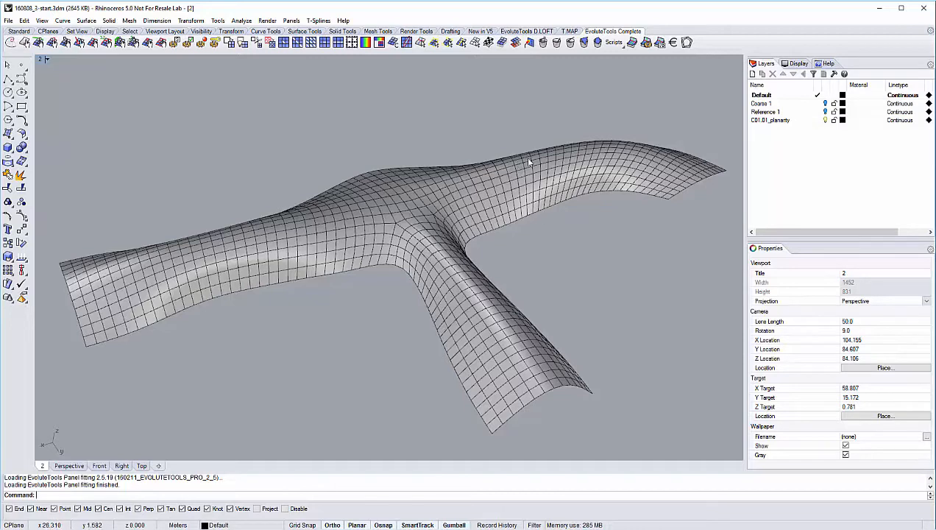
{"action": "mouse_move", "coordinate": [592, 290]}
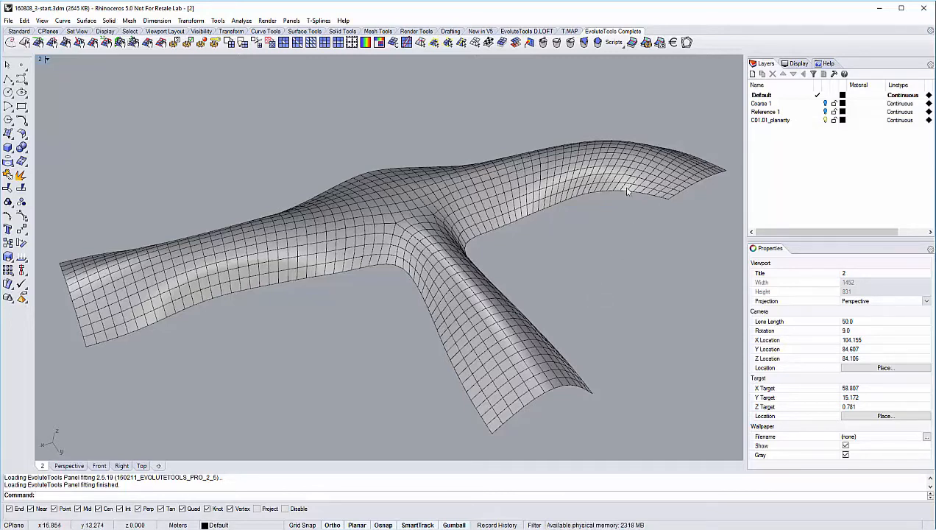
{"action": "mouse_move", "coordinate": [613, 269]}
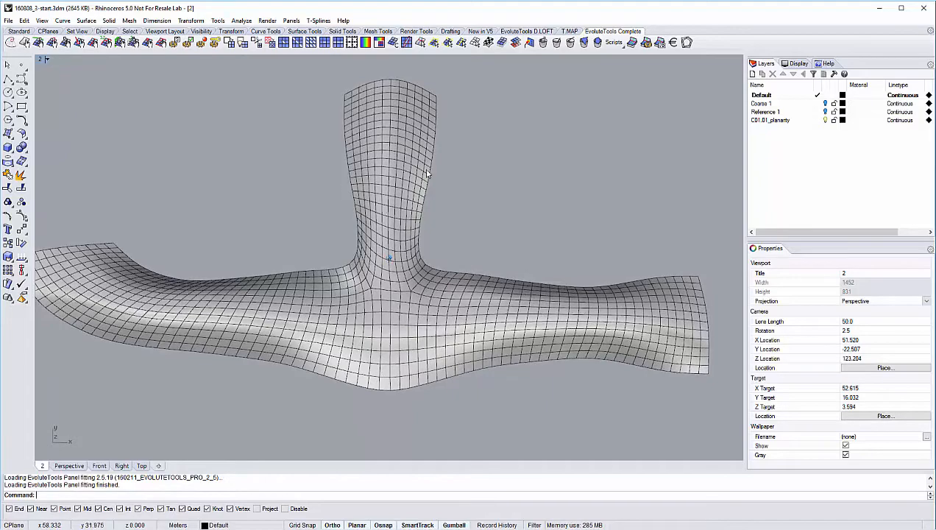
Frame the T-shaped mesh and pick a vertex polyline with ET Select Mesh Polyline.
{"action": "left_click_drag", "start_coordinate": [426, 173], "coordinate": [491, 222]}
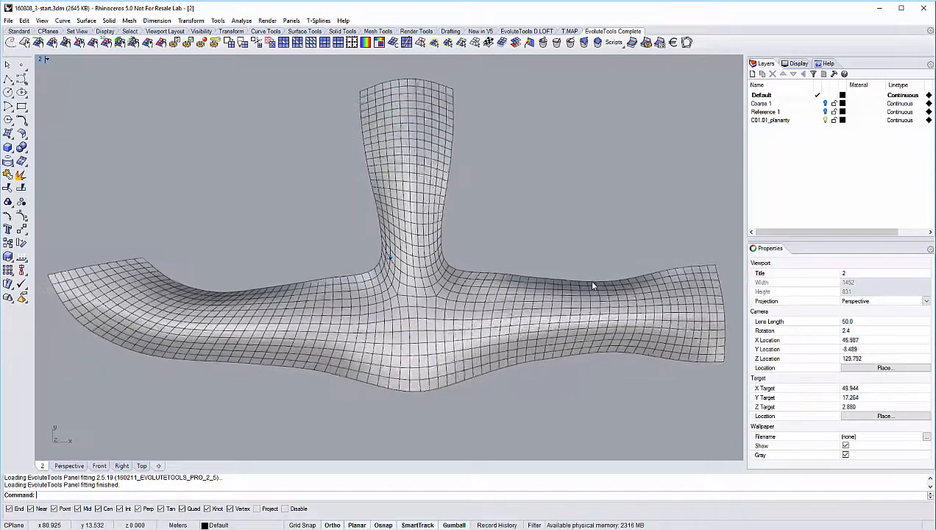
{"action": "left_click_drag", "start_coordinate": [588, 287], "coordinate": [614, 331]}
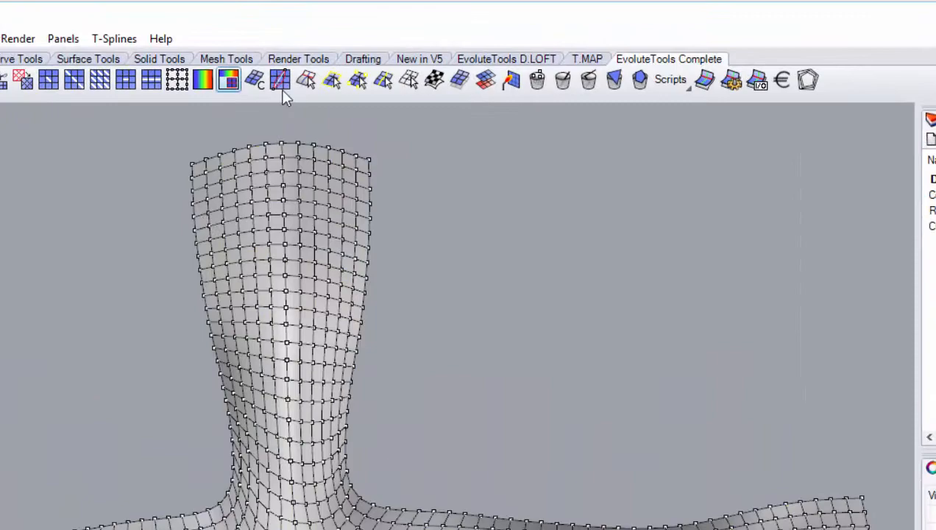
{"action": "left_click", "coordinate": [383, 79]}
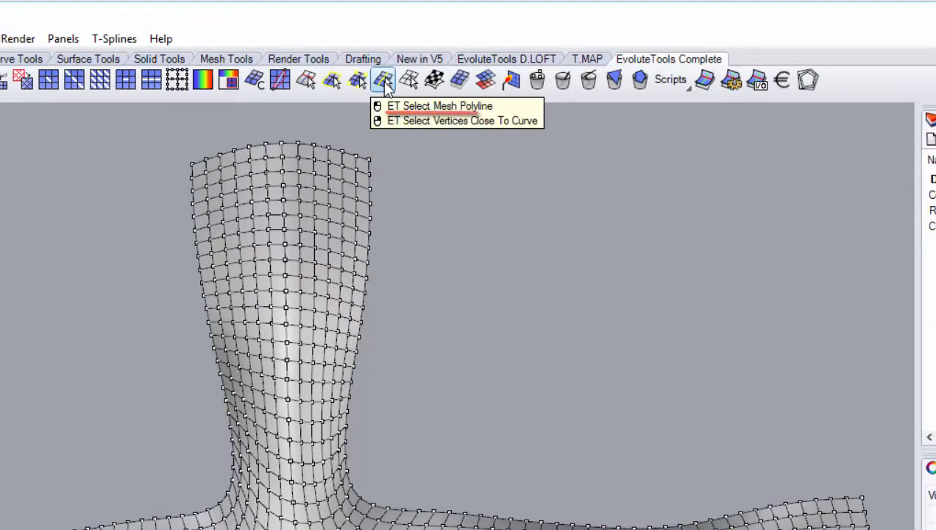
{"action": "left_click", "coordinate": [439, 105]}
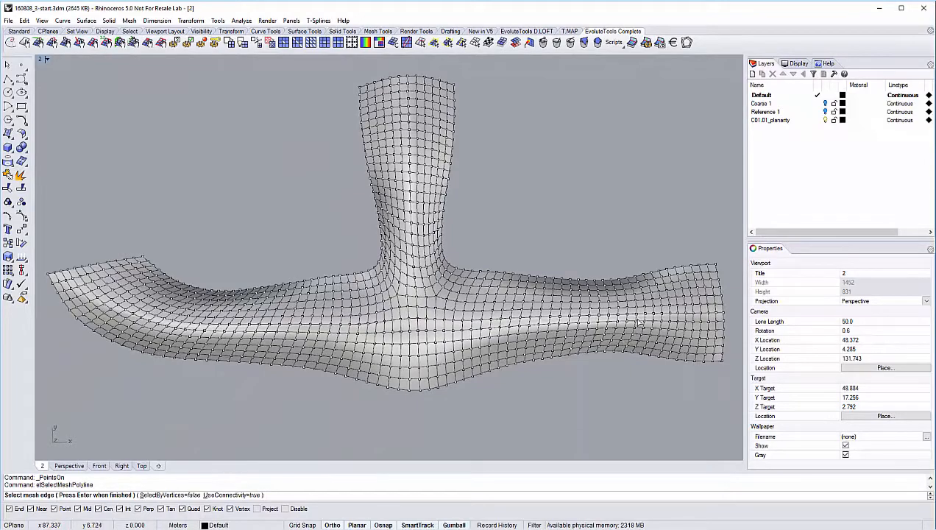
{"action": "left_click", "coordinate": [633, 316]}
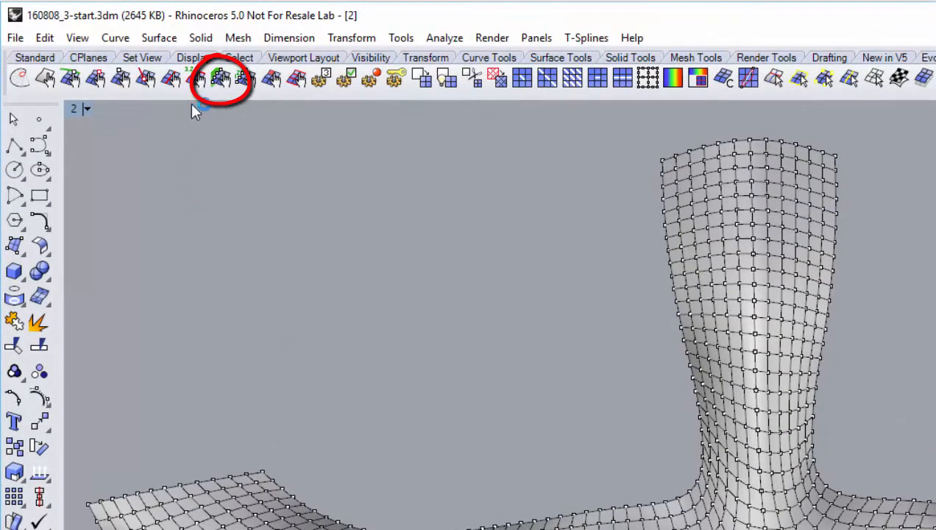
Make the selected vertices coplanar in a plane parallel to the YZ plane.
{"action": "left_click", "coordinate": [221, 77]}
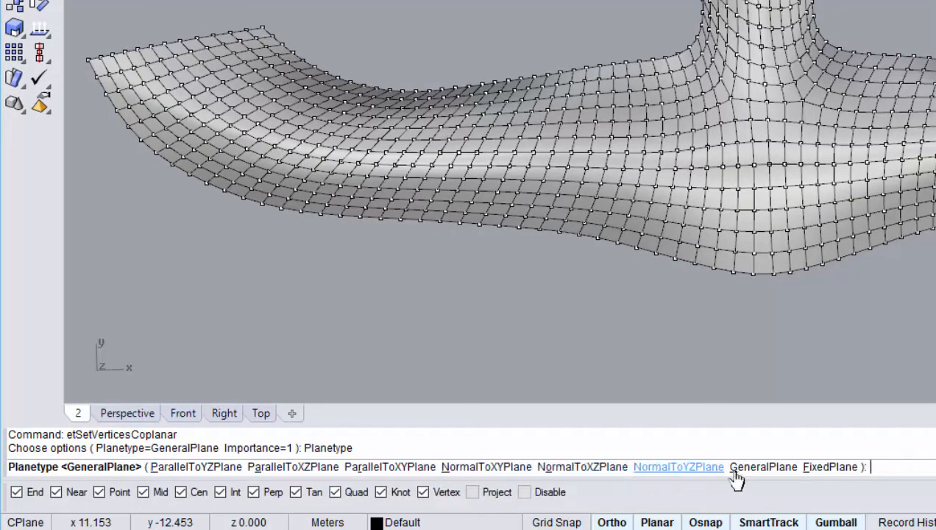
{"action": "mouse_move", "coordinate": [196, 466]}
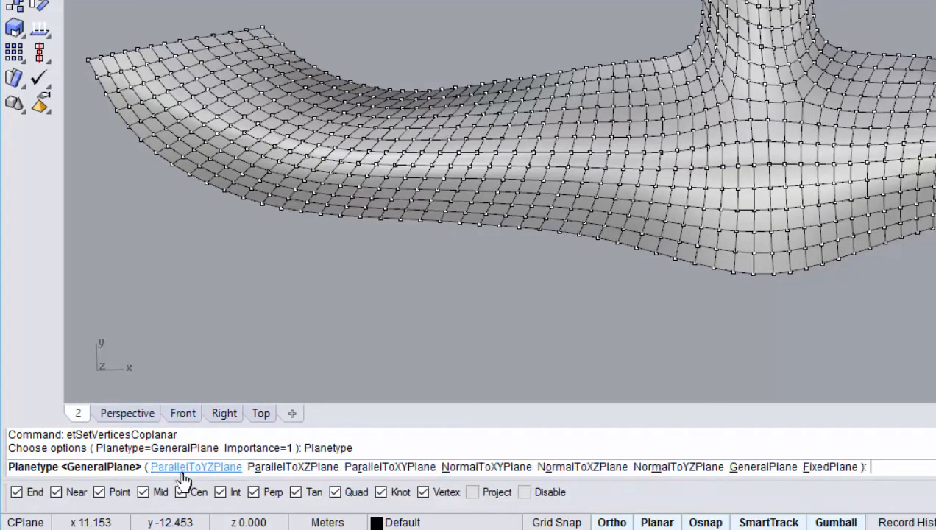
{"action": "left_click", "coordinate": [196, 467]}
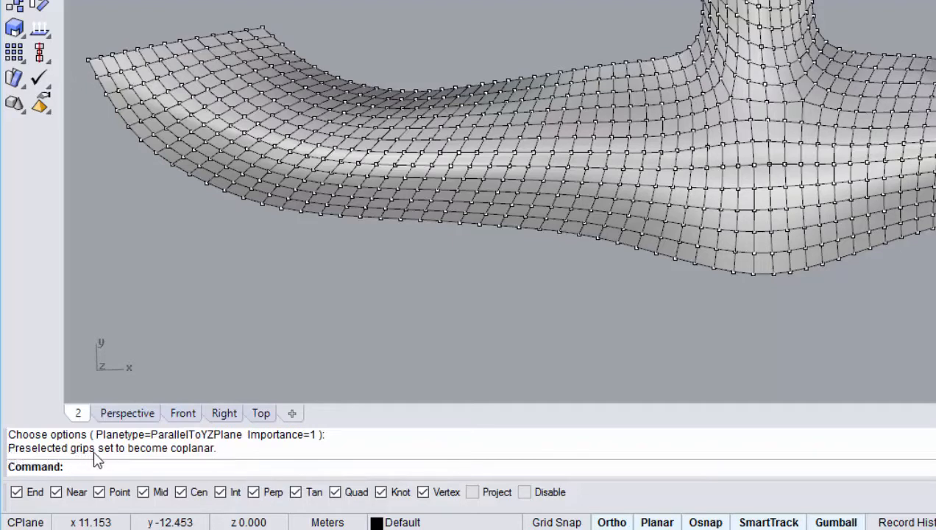
{"action": "mouse_move", "coordinate": [49, 464]}
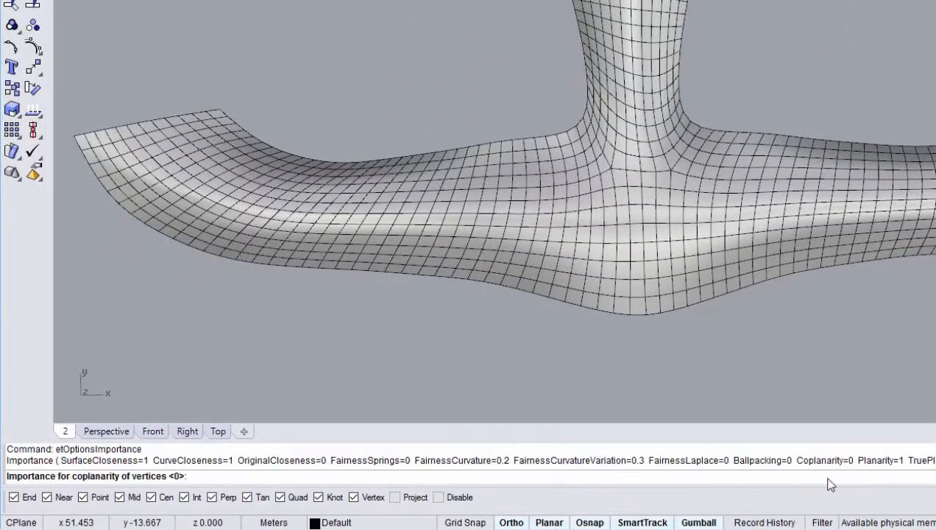
Set the coplanarity optimisation importance to 0.5.
{"action": "type", "text": ".5"}
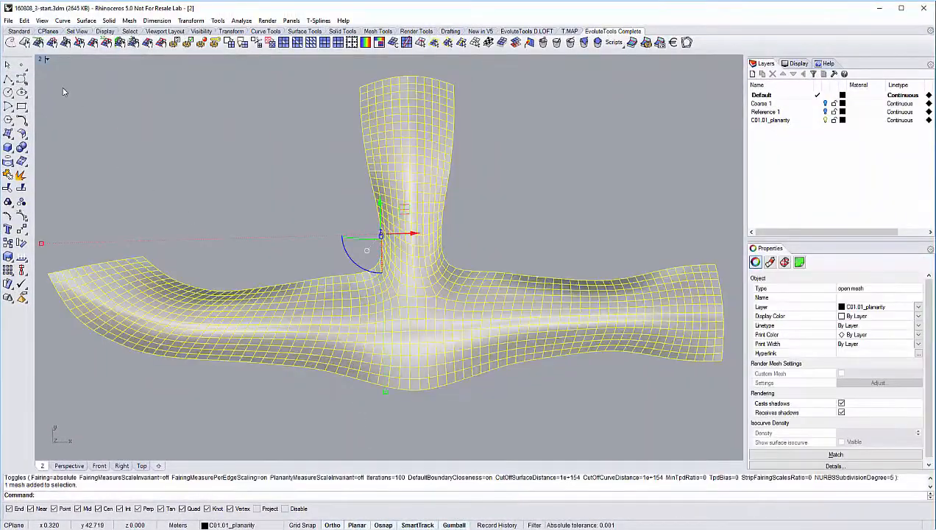
Run etOptimize on the T-shaped mesh until it converges.
{"action": "left_click", "coordinate": [11, 42]}
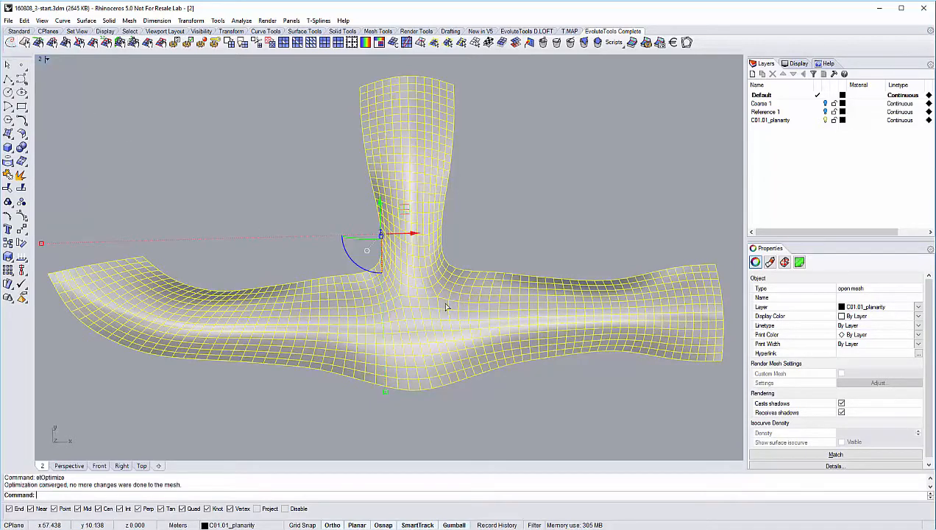
{"action": "mouse_move", "coordinate": [589, 316]}
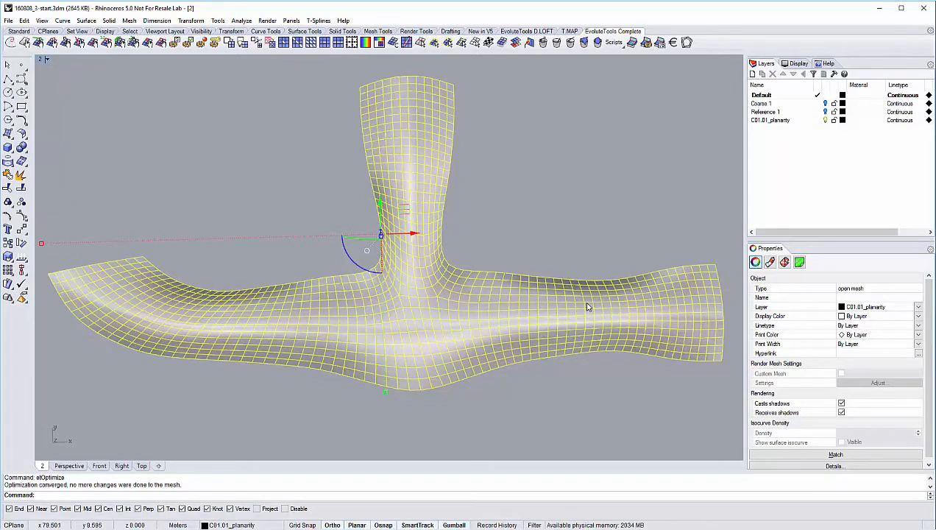
{"action": "mouse_move", "coordinate": [566, 285]}
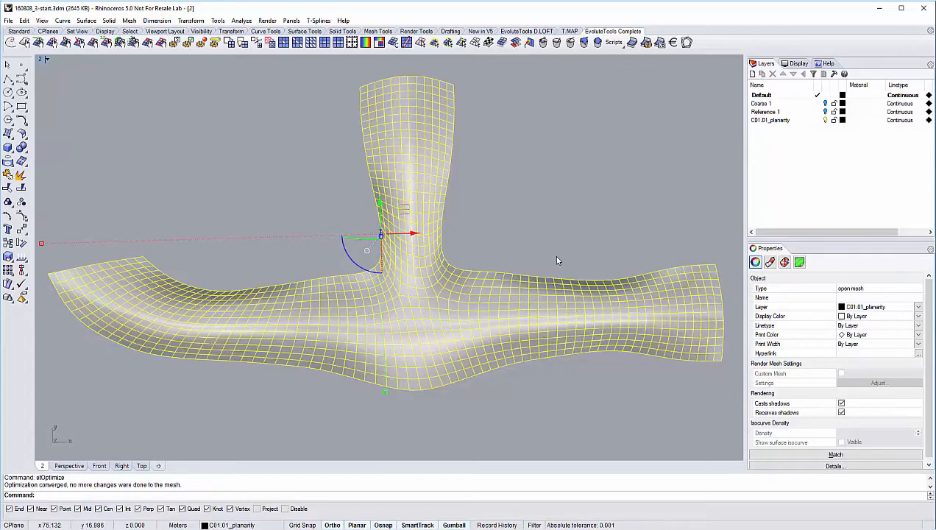
{"action": "mouse_move", "coordinate": [326, 216]}
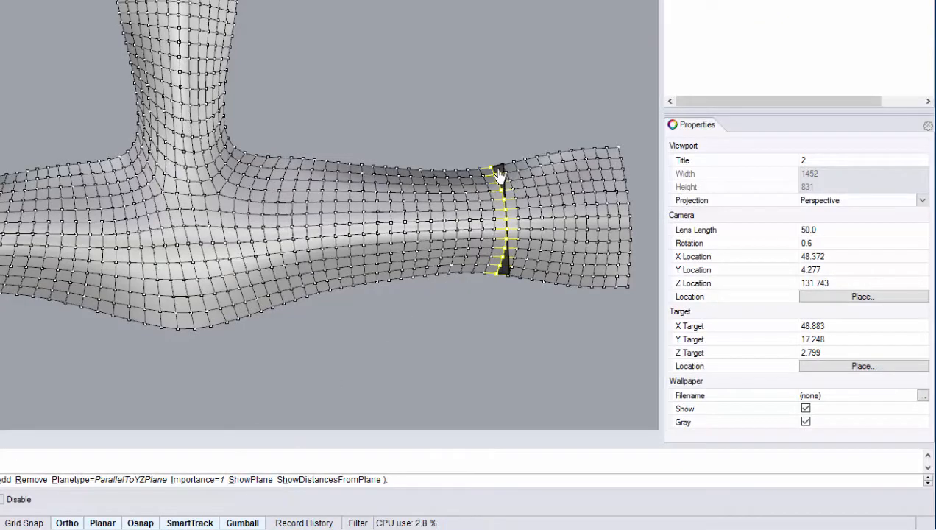
{"action": "mouse_move", "coordinate": [482, 291]}
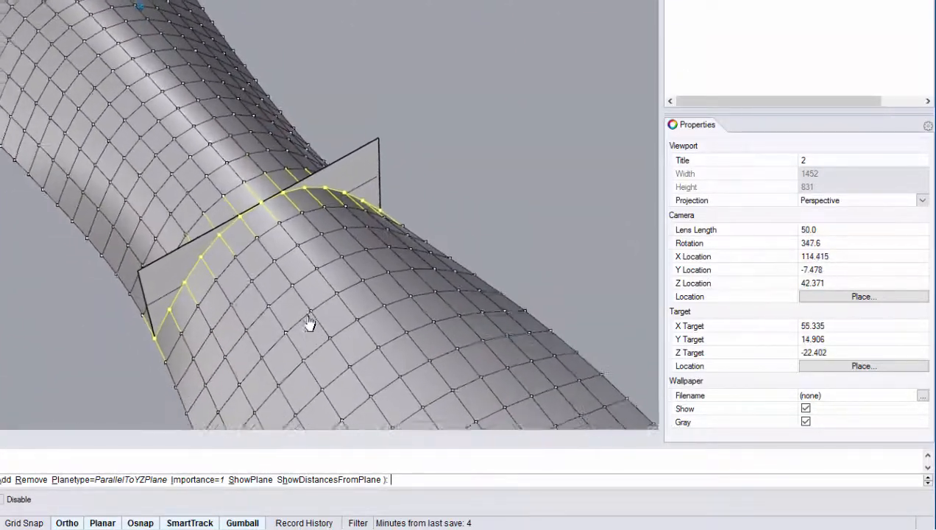
Orbit the Perspective view to inspect the YZ-parallel plane at the right-arm ring.
{"action": "left_click_drag", "start_coordinate": [308, 323], "coordinate": [241, 327]}
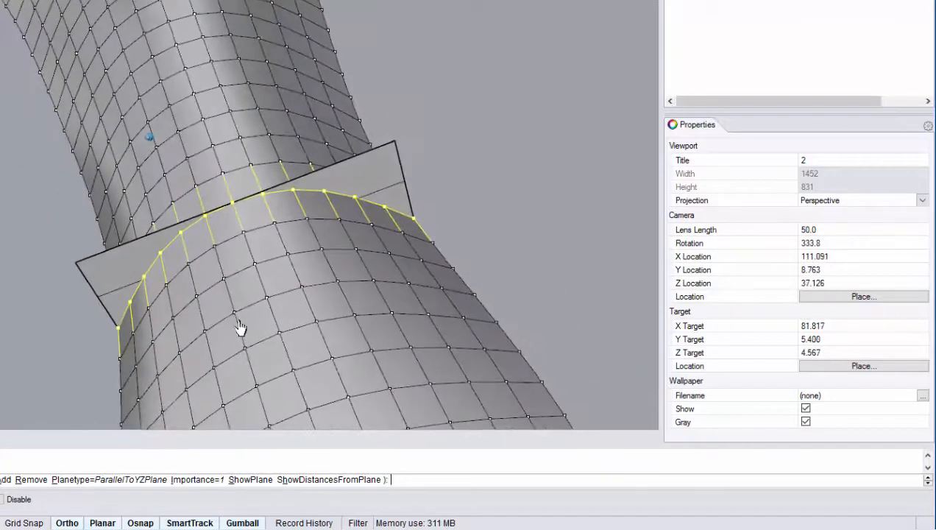
{"action": "left_click_drag", "start_coordinate": [241, 327], "coordinate": [412, 250]}
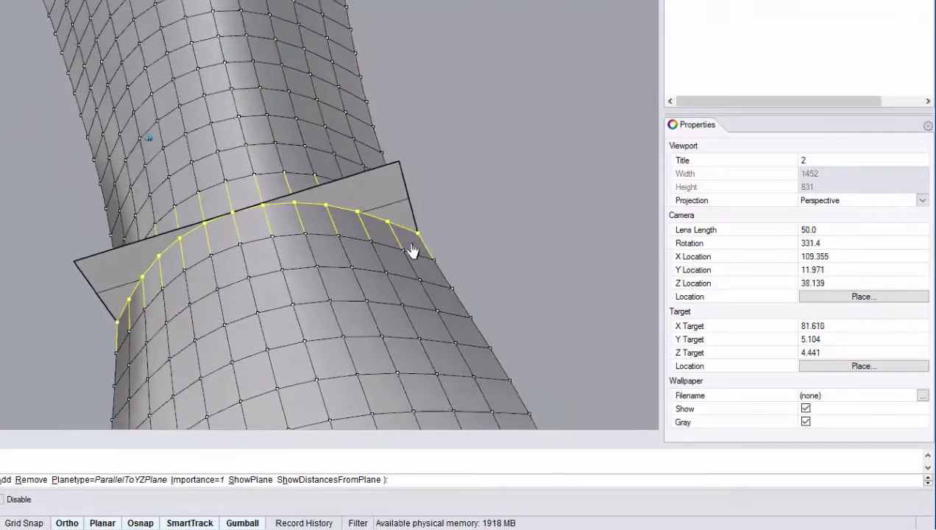
{"action": "left_click_drag", "start_coordinate": [412, 250], "coordinate": [173, 265]}
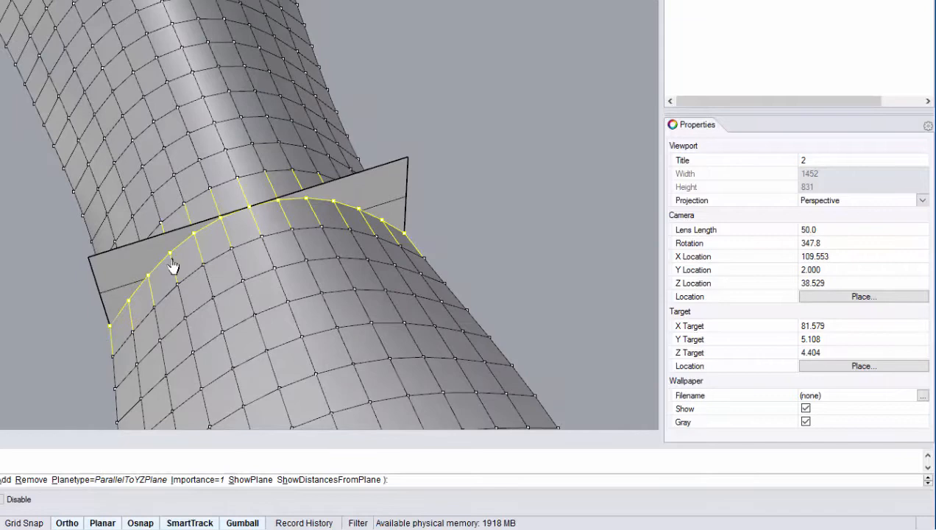
{"action": "mouse_move", "coordinate": [230, 225]}
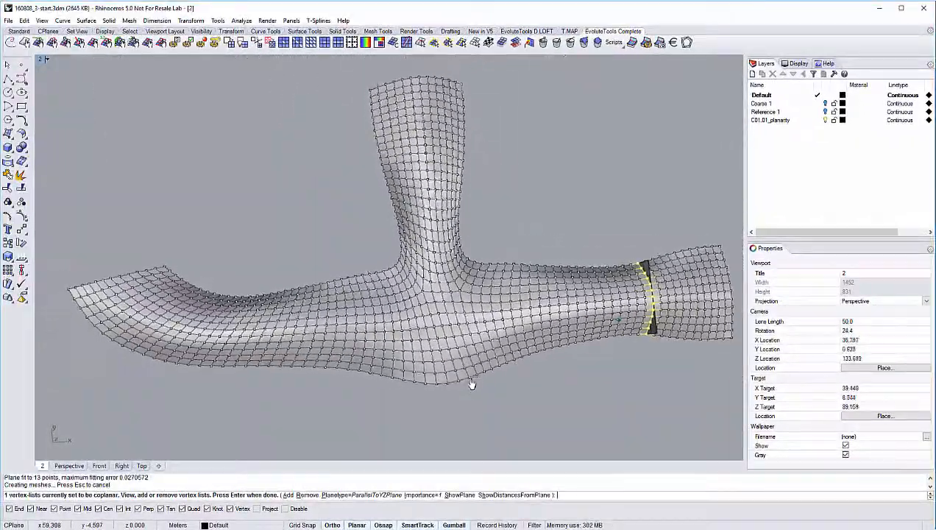
Finish the coplanarity setup and select the thin plane surface at the ring.
{"action": "left_click_drag", "start_coordinate": [471, 385], "coordinate": [577, 388]}
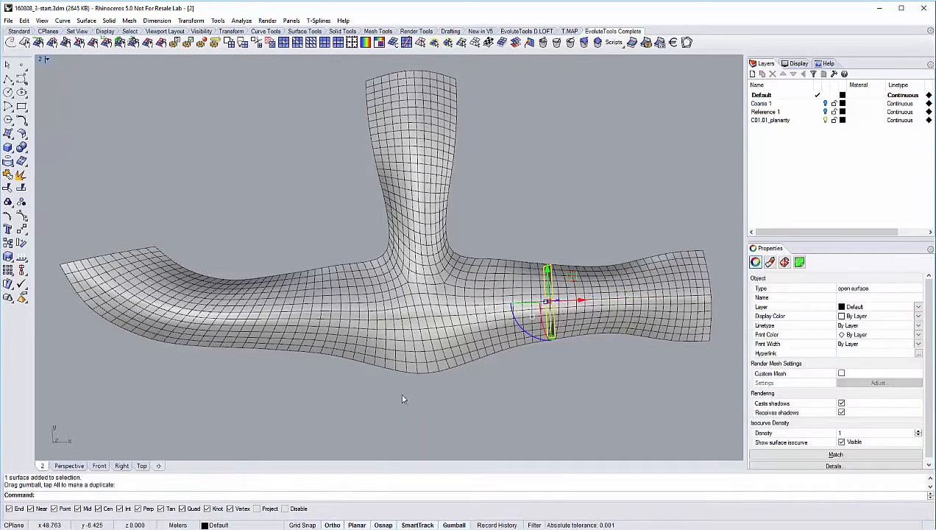
{"action": "mouse_move", "coordinate": [456, 319]}
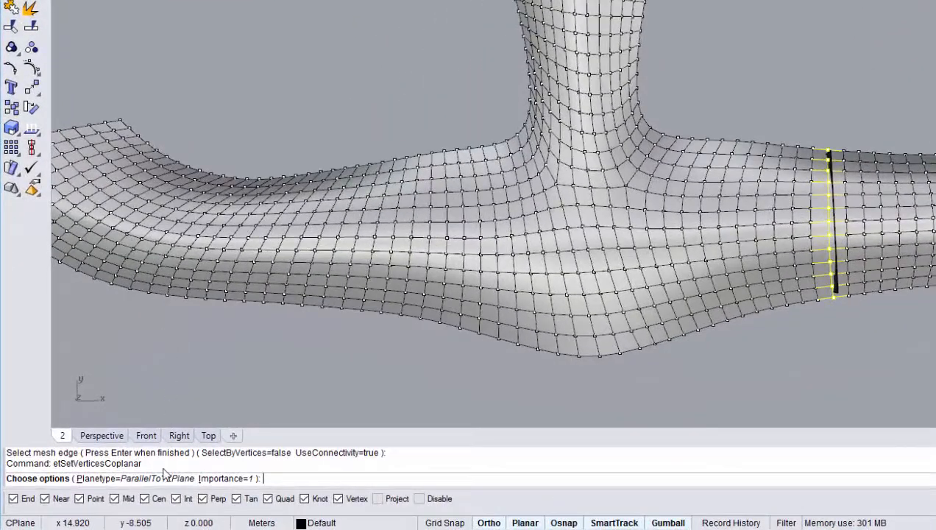
Set Planetype to FixedPlane and choose SelectPlane to use the plane surface.
{"action": "left_click", "coordinate": [156, 477]}
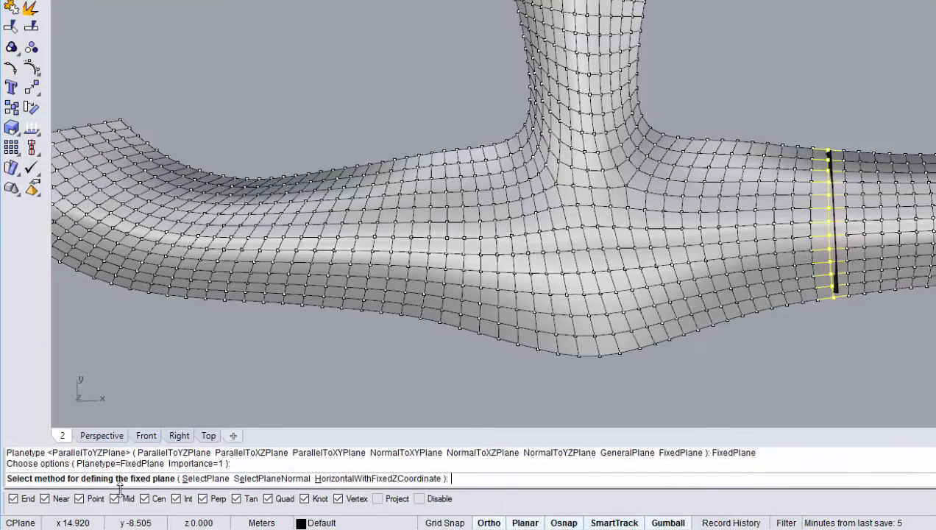
{"action": "left_click", "coordinate": [205, 478]}
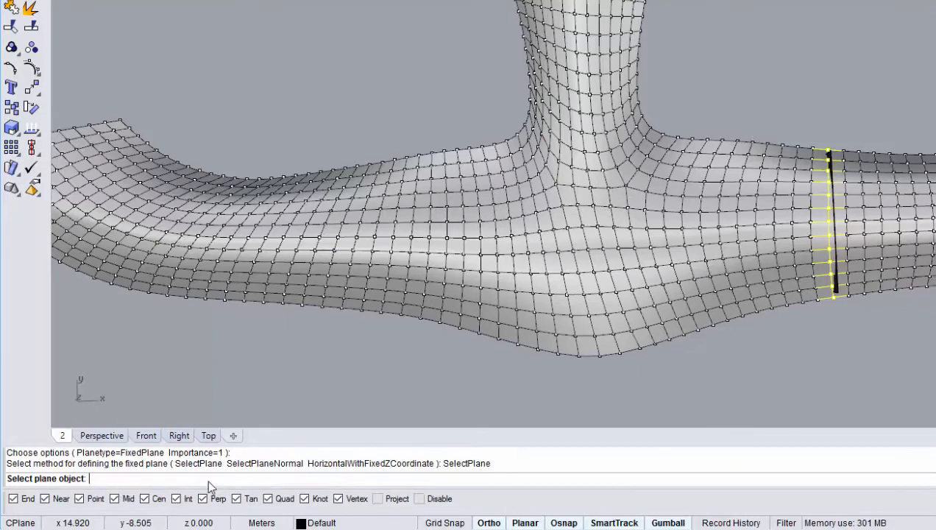
{"action": "mouse_move", "coordinate": [838, 247]}
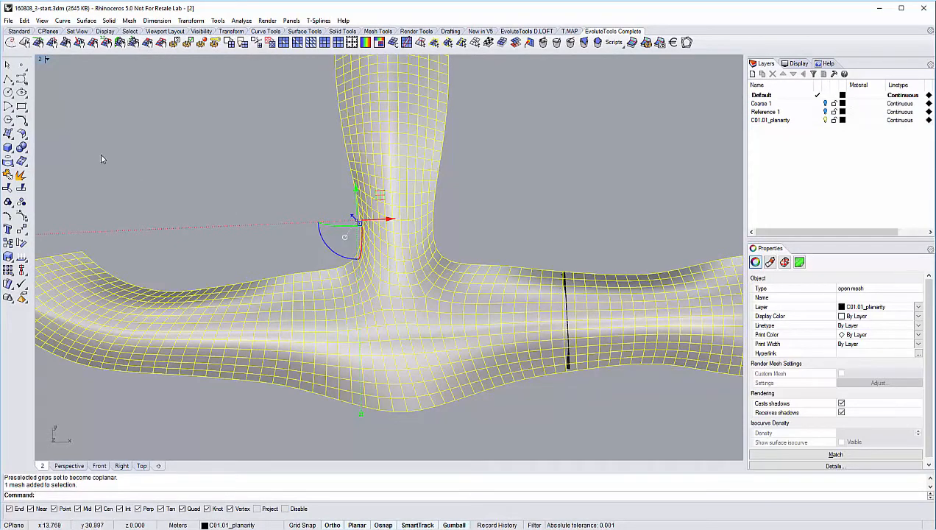
Re-optimise the mesh, delete the plane surface and reframe the T-shaped mesh.
{"action": "left_click", "coordinate": [12, 42]}
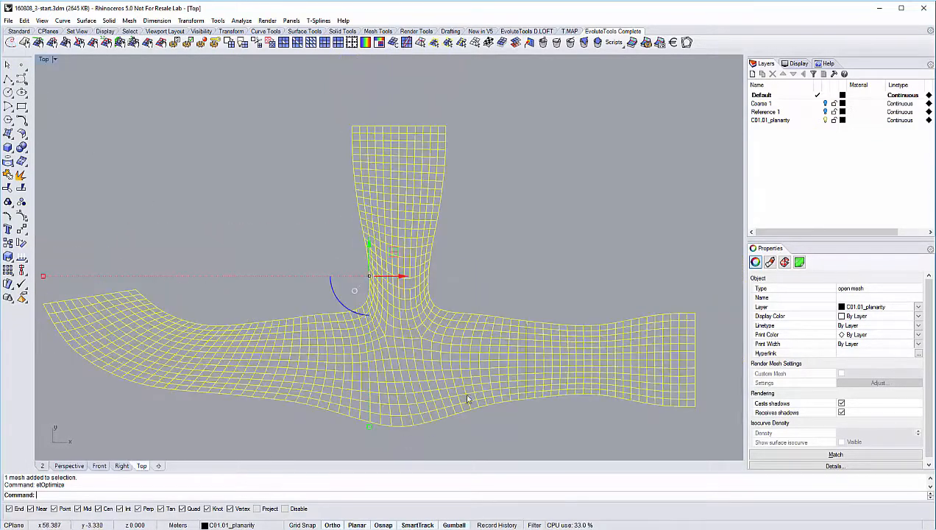
{"action": "scroll", "scroll_direction": "up", "scroll_amount": 3}
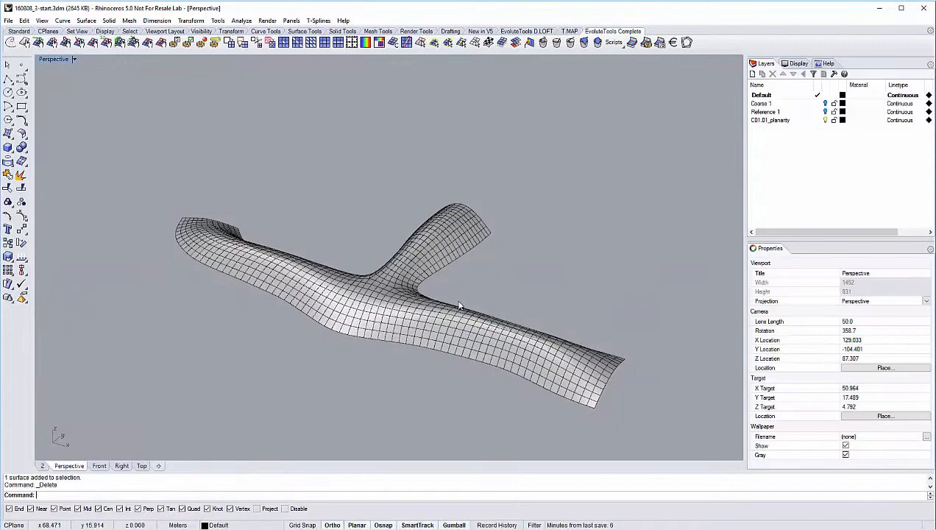
{"action": "left_click_drag", "start_coordinate": [456, 305], "coordinate": [389, 209]}
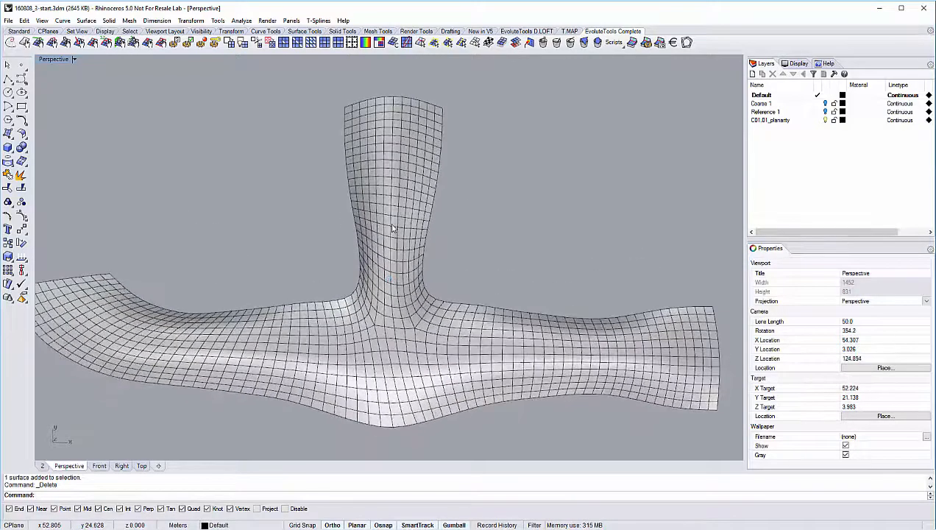
Pick the vertex ring around the T's upright branch as a mesh polyline.
{"action": "left_click", "coordinate": [390, 228]}
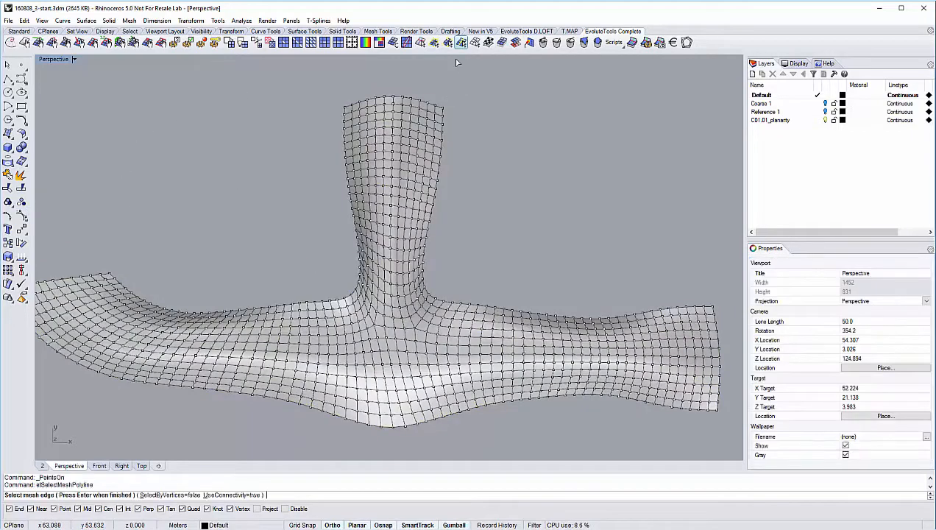
{"action": "left_click", "coordinate": [390, 232]}
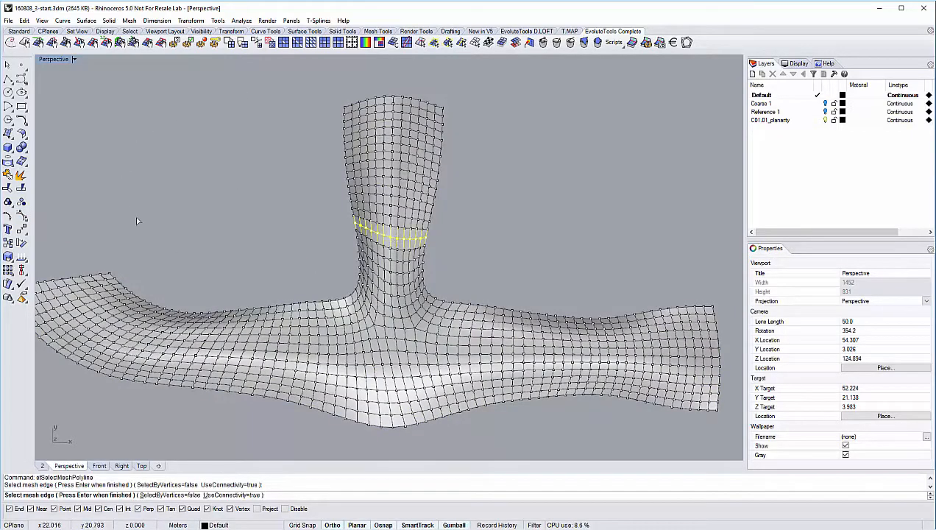